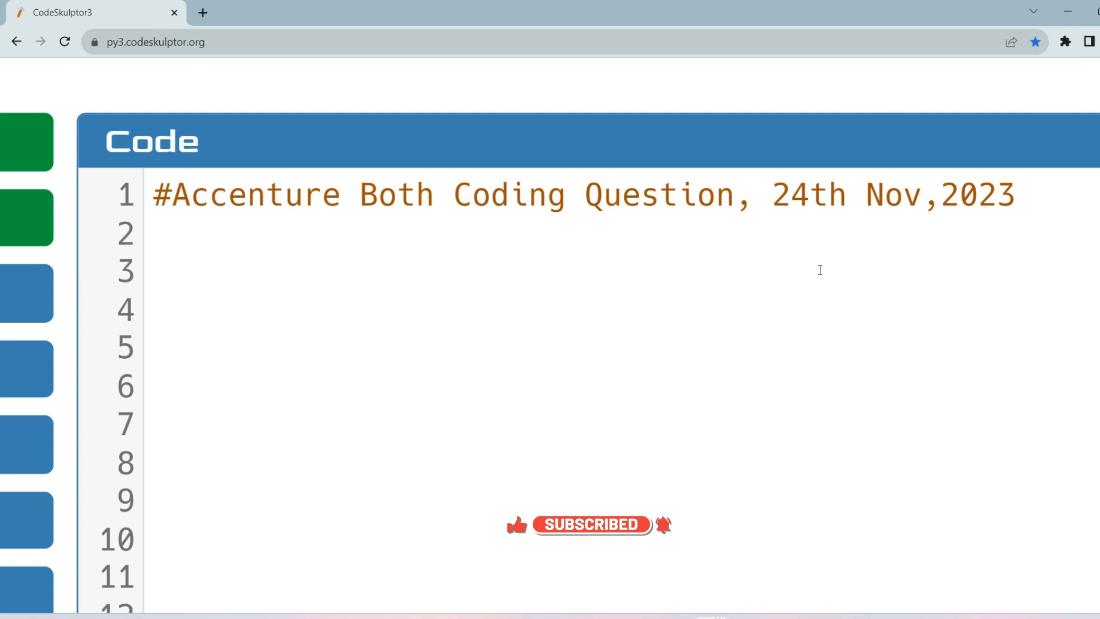
pyautogui.scroll(-3)
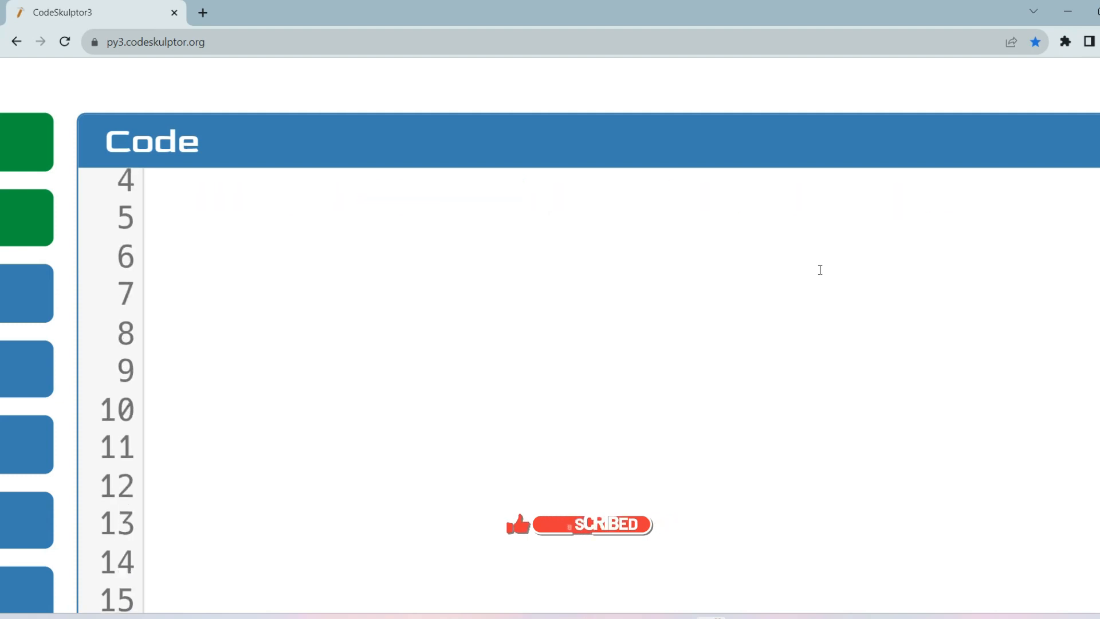
pyautogui.scroll(-3)
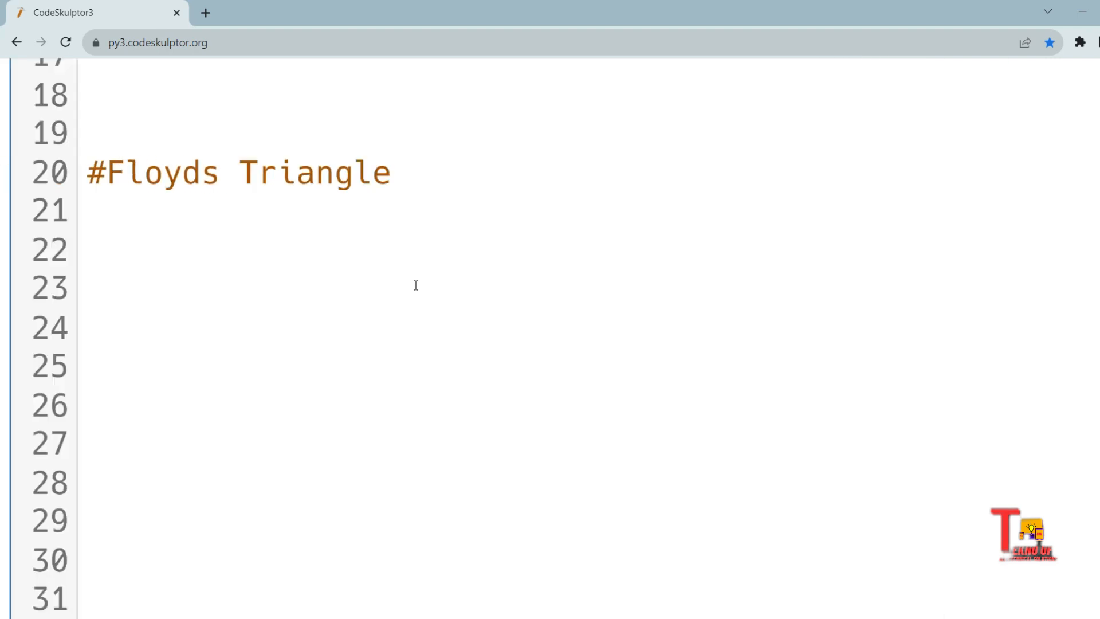
pyautogui.scroll(-3)
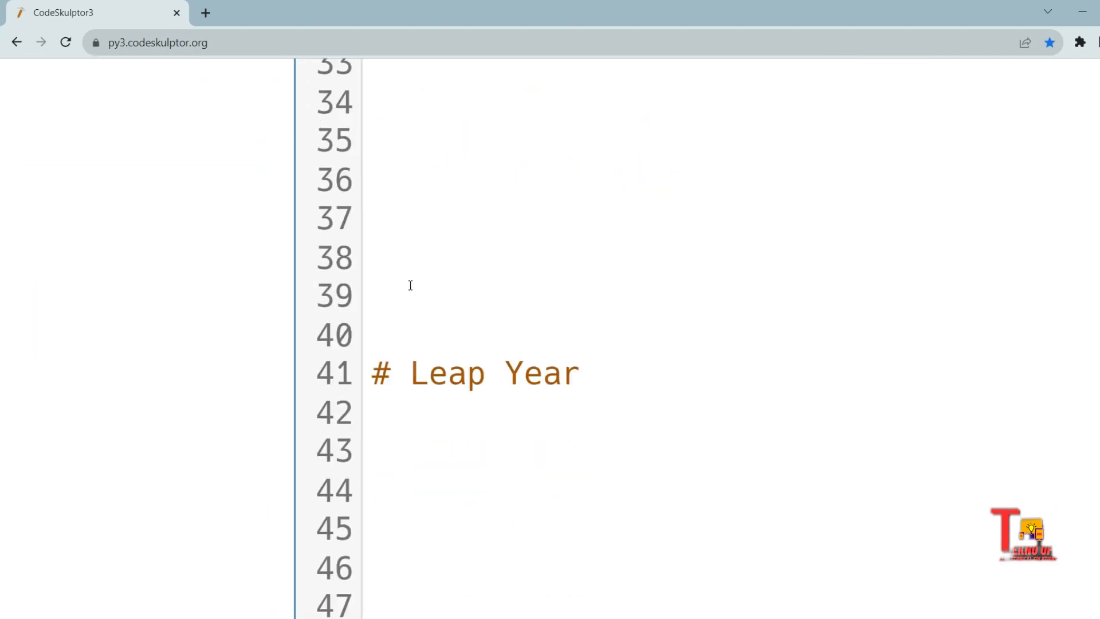
pyautogui.scroll(-3)
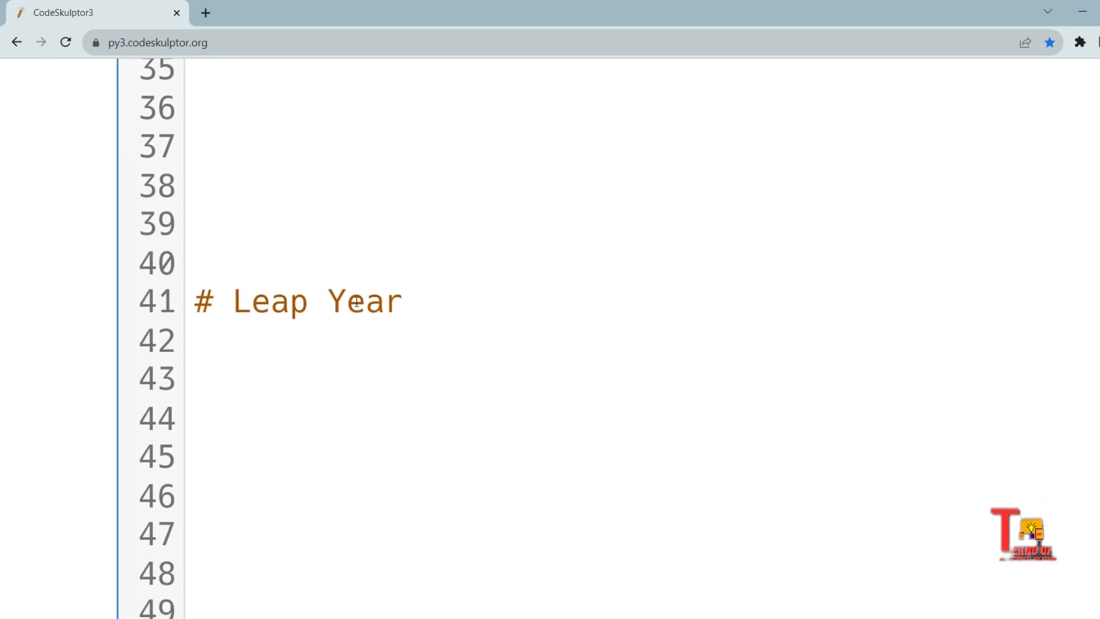